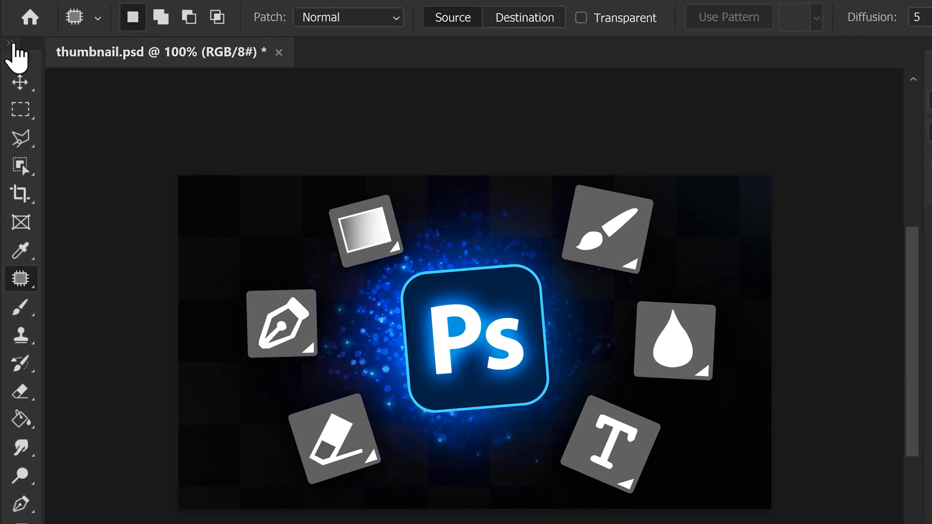
- Nudge the Ps logo right and shift the T tile to a new spot with the Move tool
click(11, 42)
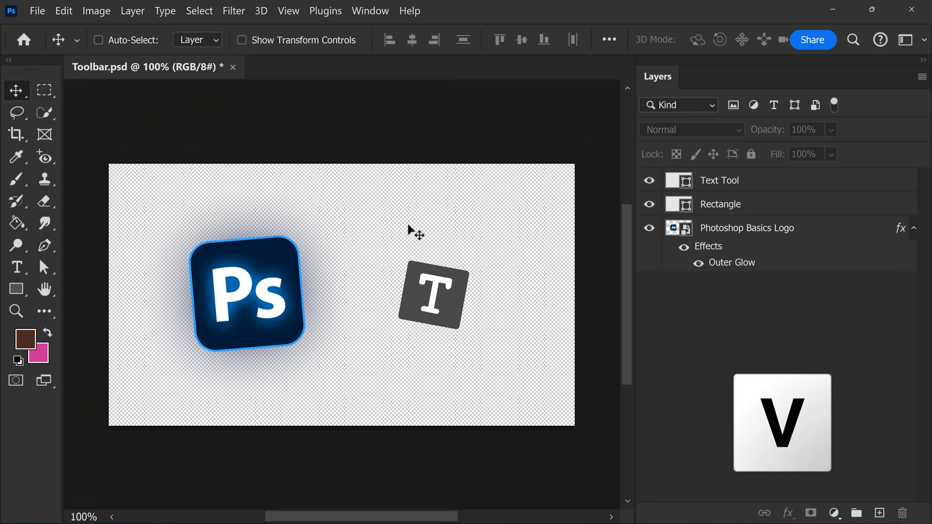
drag(264, 291, 277, 292)
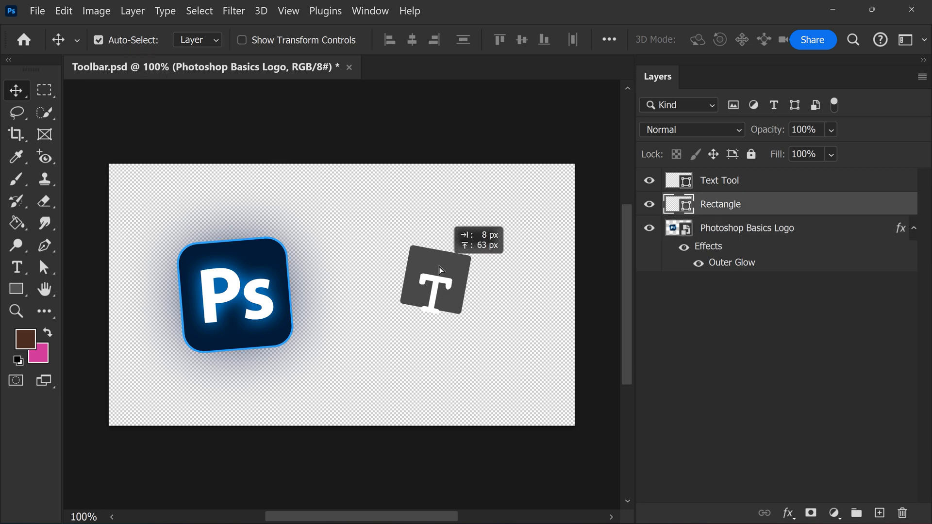
drag(437, 284, 434, 297)
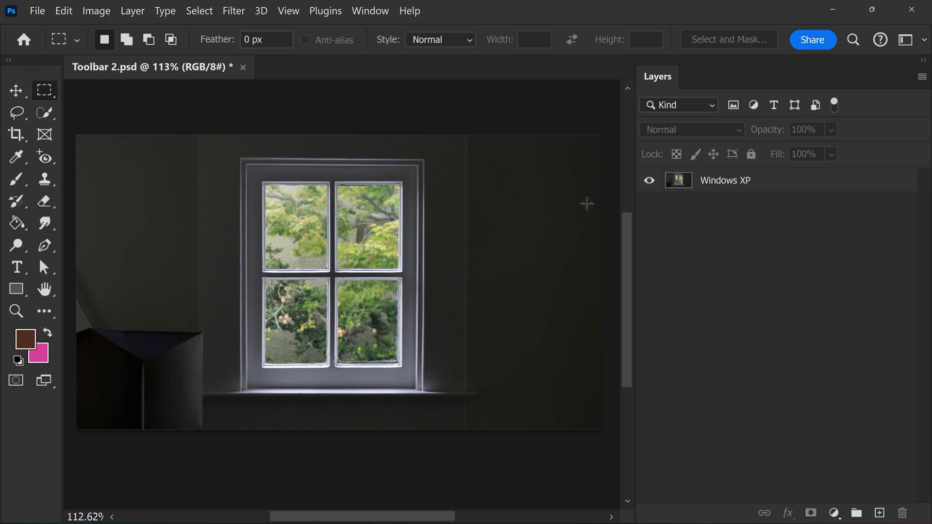
- Add a layer mask to the Windows XP layer that reveals only the four glass panes
click(725, 180)
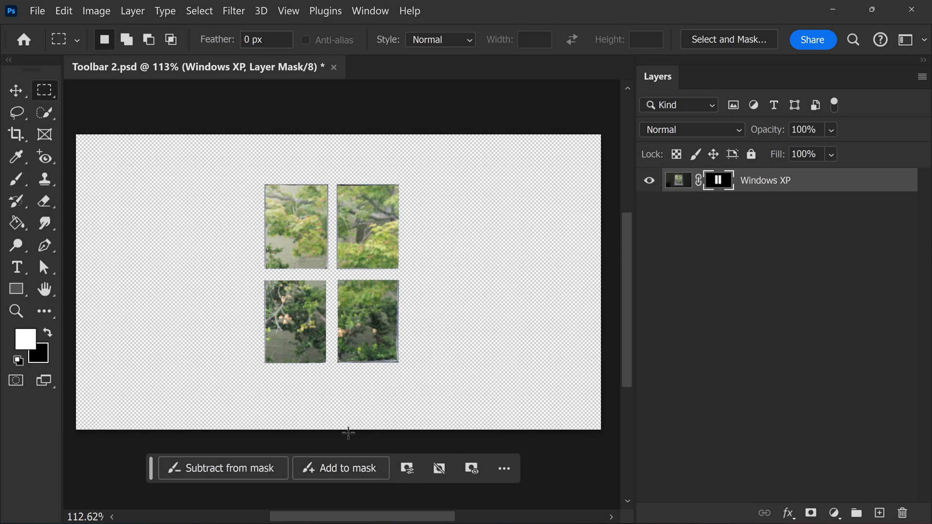
key(ctrl)
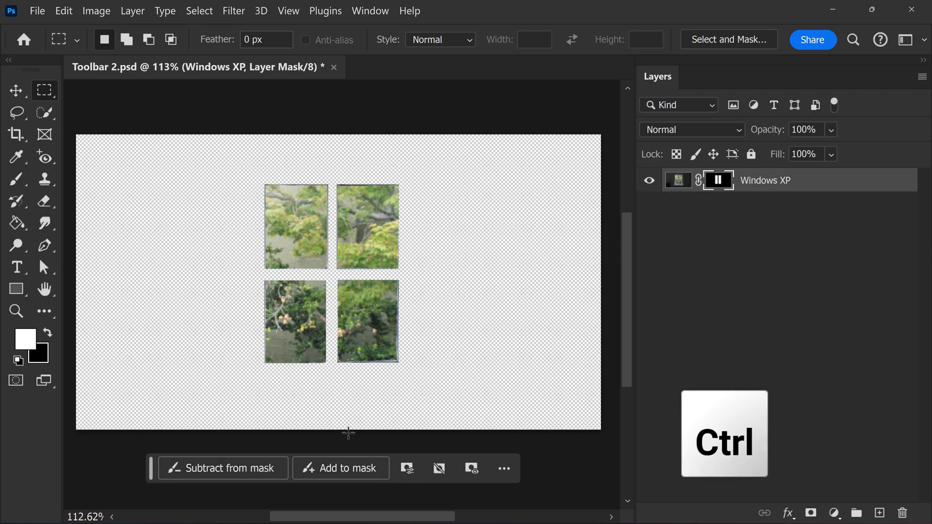
key(ctrl+i)
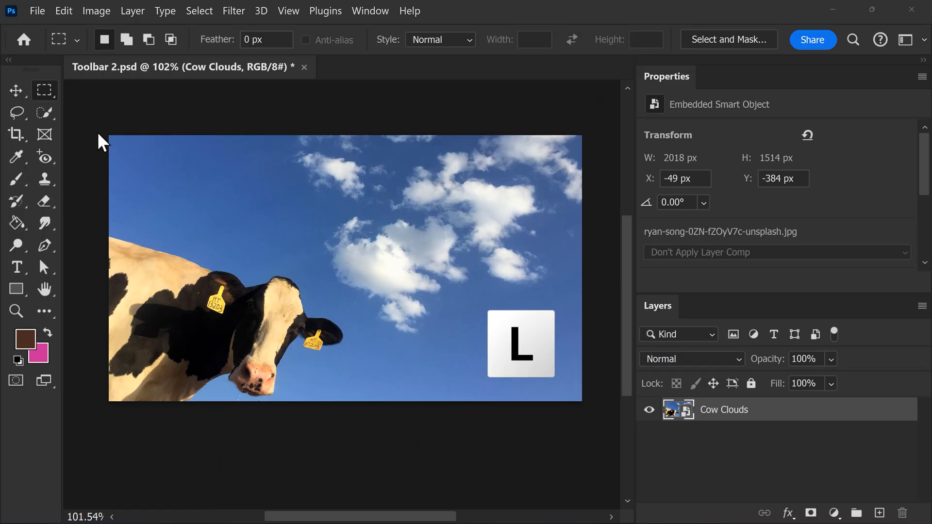
- Lasso-select the clouds in the cow photo, then open and cancel Generative Fill
click(16, 113)
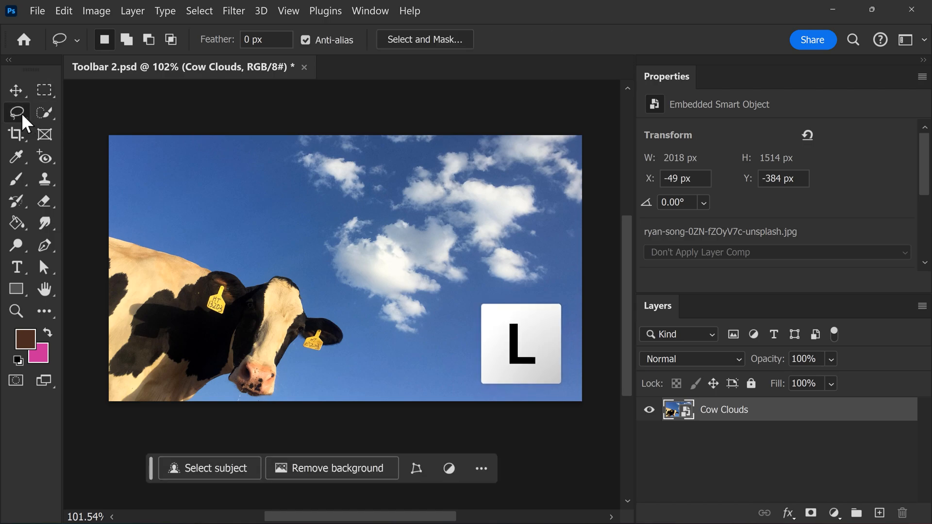
drag(276, 137, 318, 223)
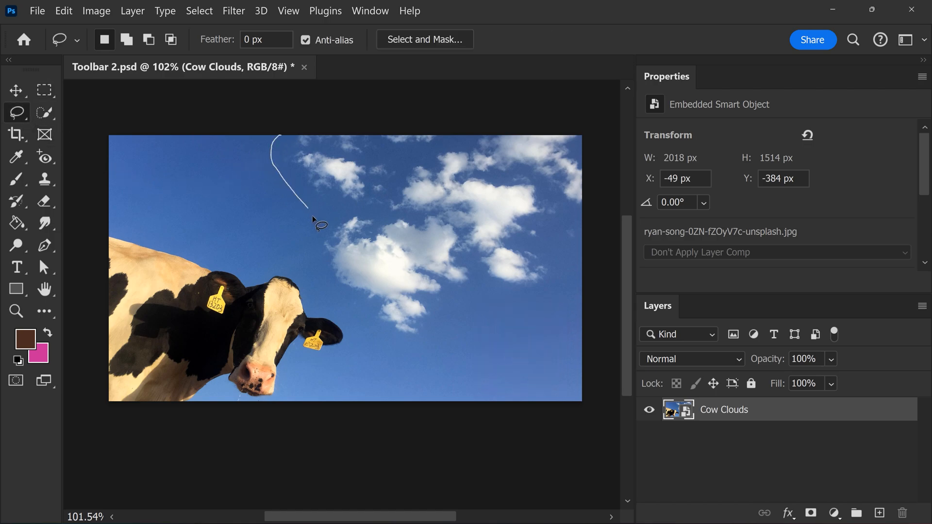
drag(315, 225, 552, 119)
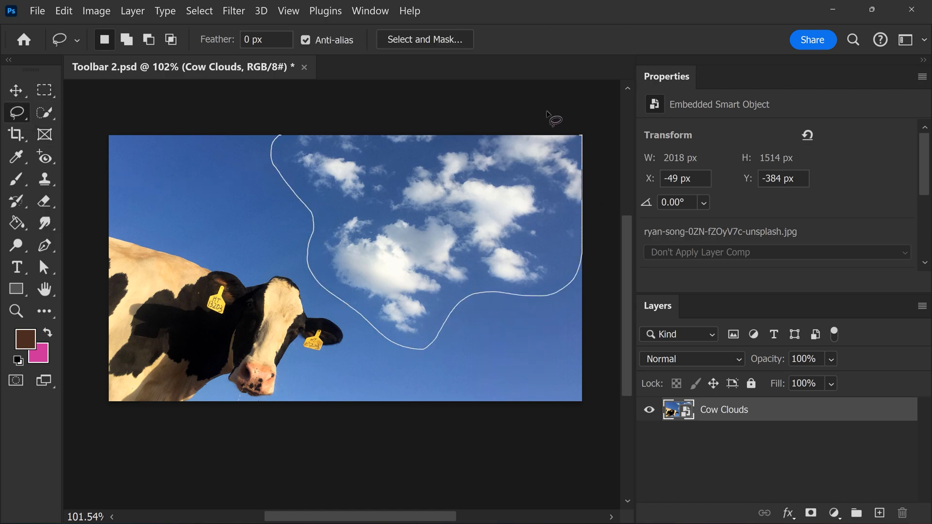
click(237, 386)
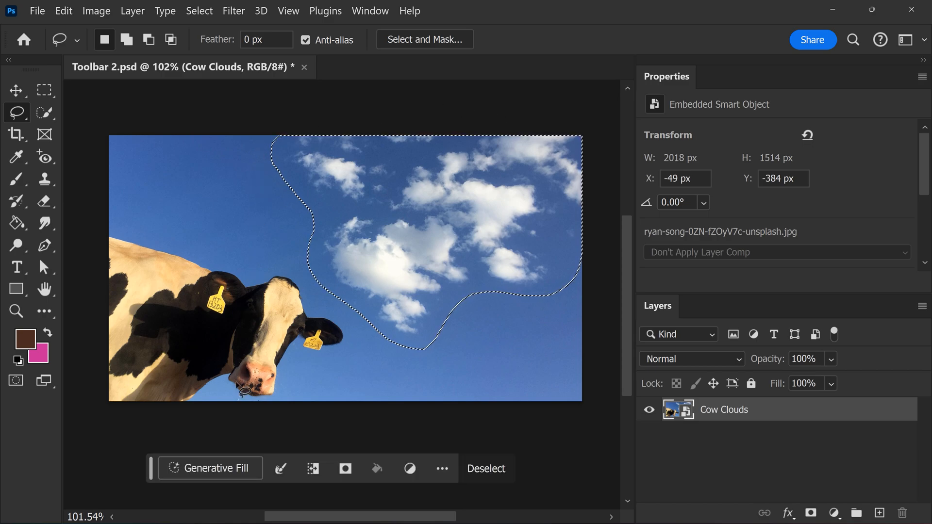
click(209, 469)
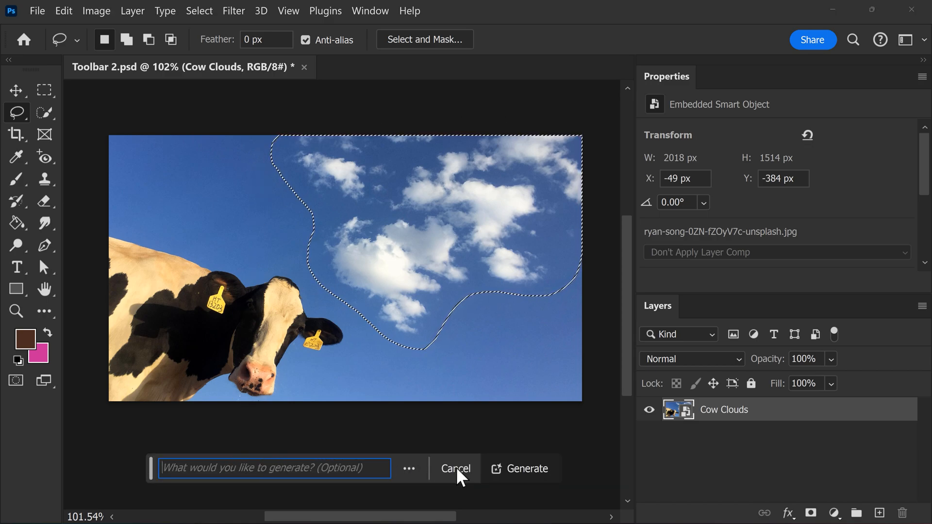
click(525, 468)
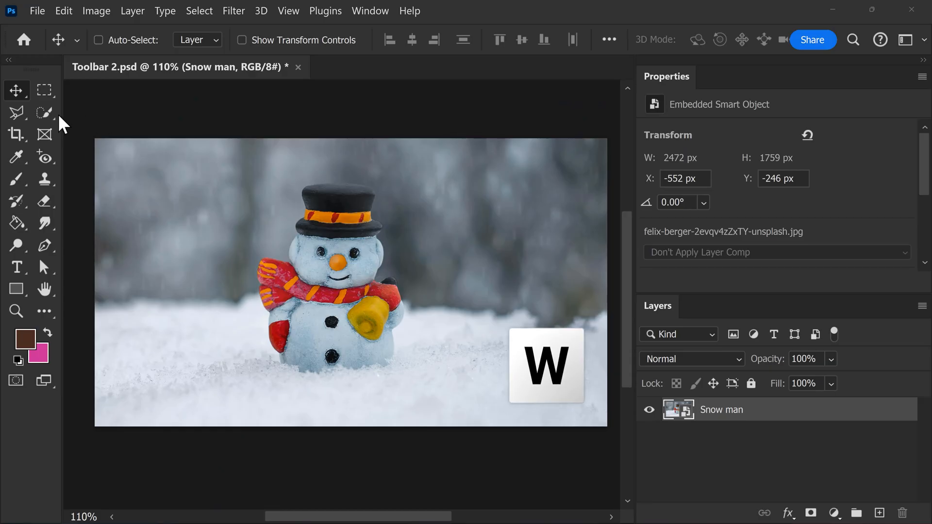
- Crop the snowman photo to a narrow portrait frame around the snowman
click(44, 112)
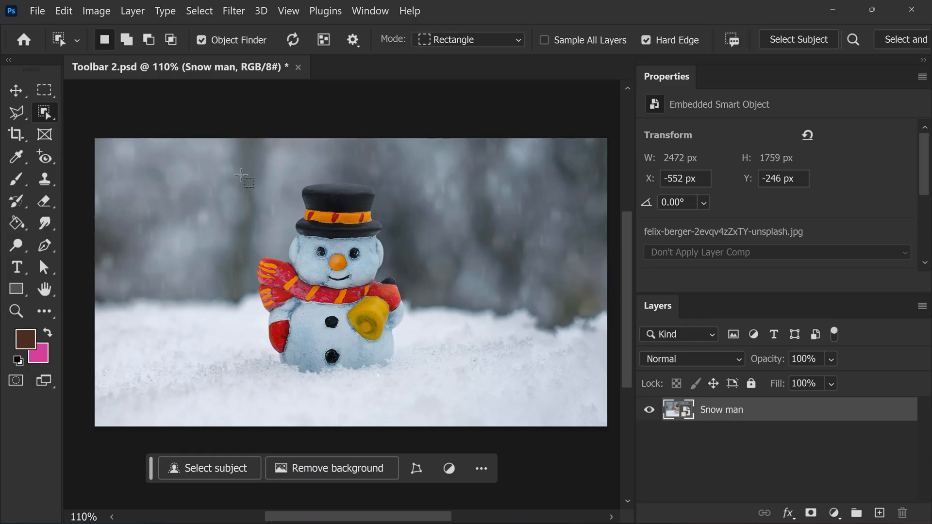
drag(233, 165, 424, 379)
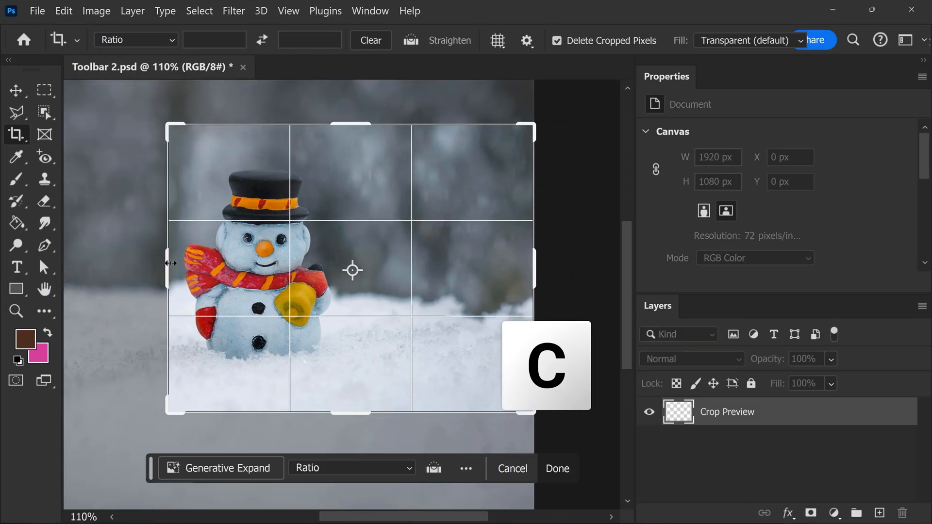
click(556, 468)
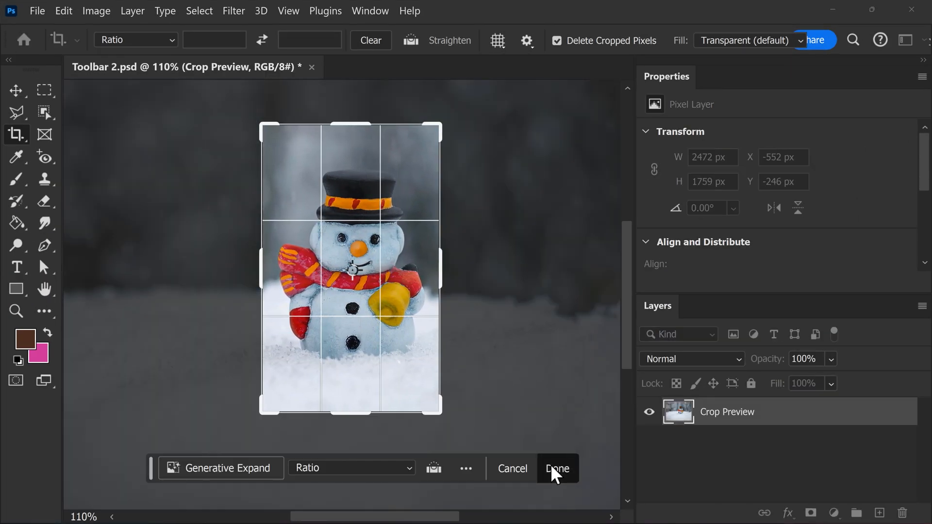
click(556, 469)
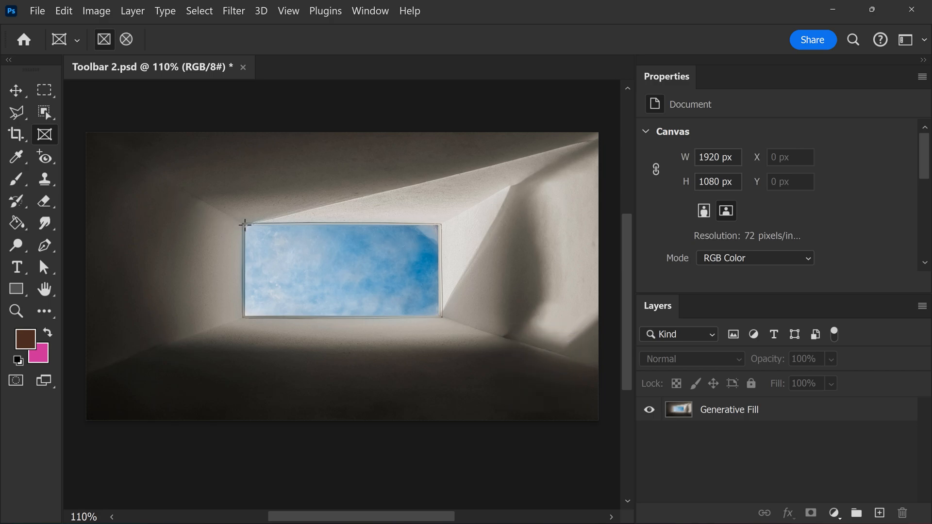
- Draw a Frame tool rectangle over the sky opening on the Generative Fill layer
drag(243, 224, 440, 315)
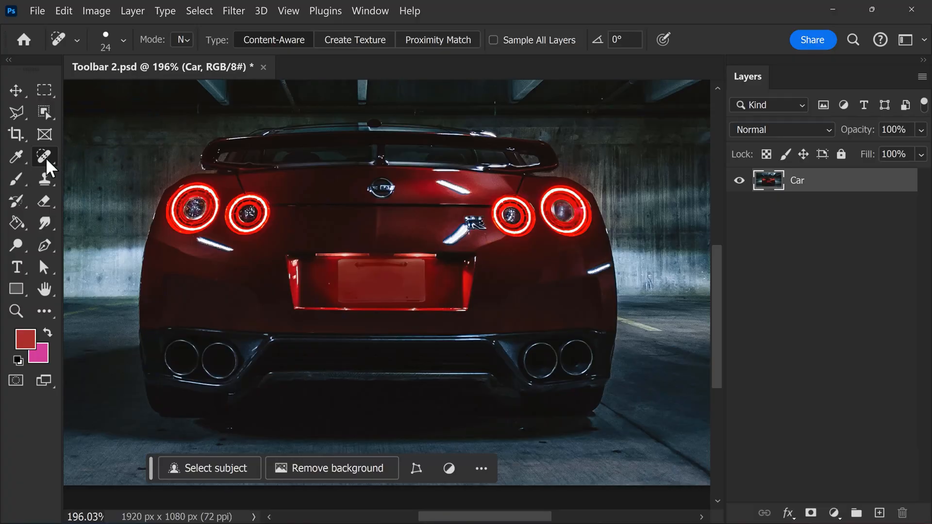
- Set the brush to 1102 px size and 0% hardness
click(43, 156)
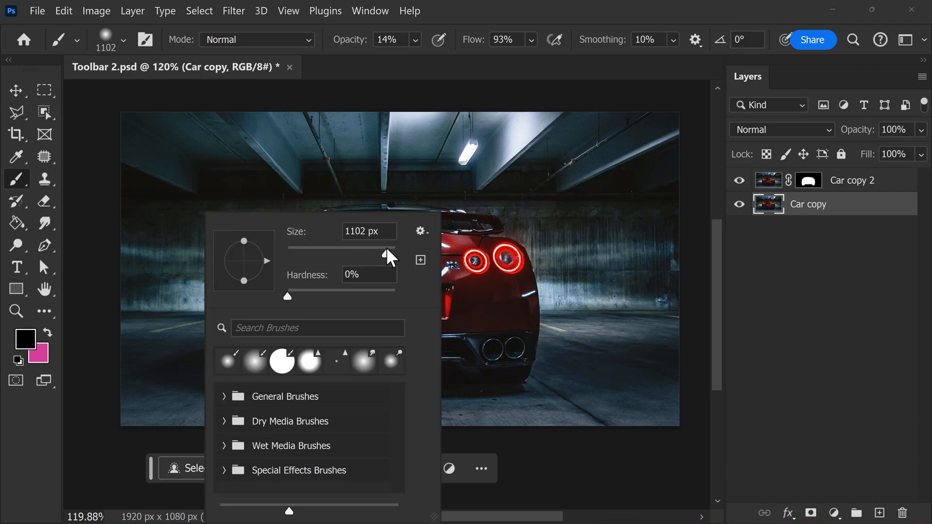
click(367, 231)
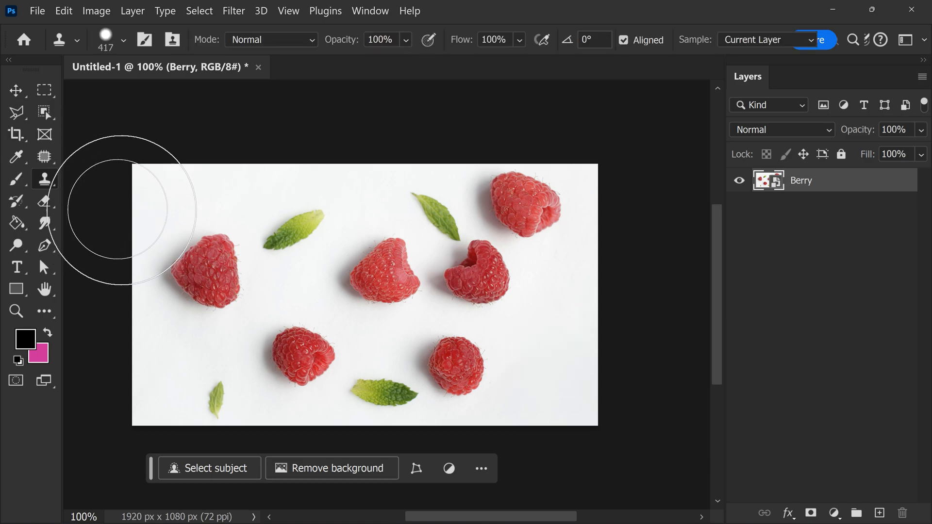
mouse_move(130, 214)
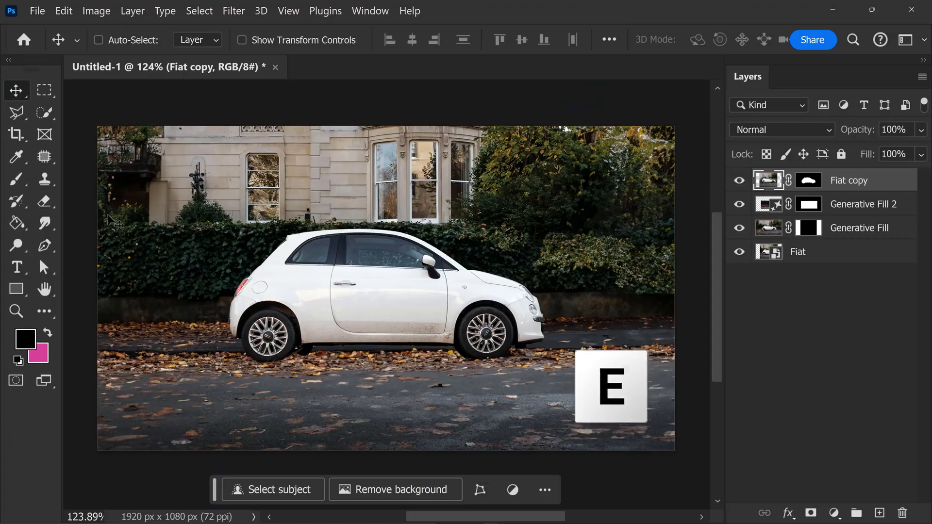
- Erase the white Fiat from the Fiat copy layer
click(44, 201)
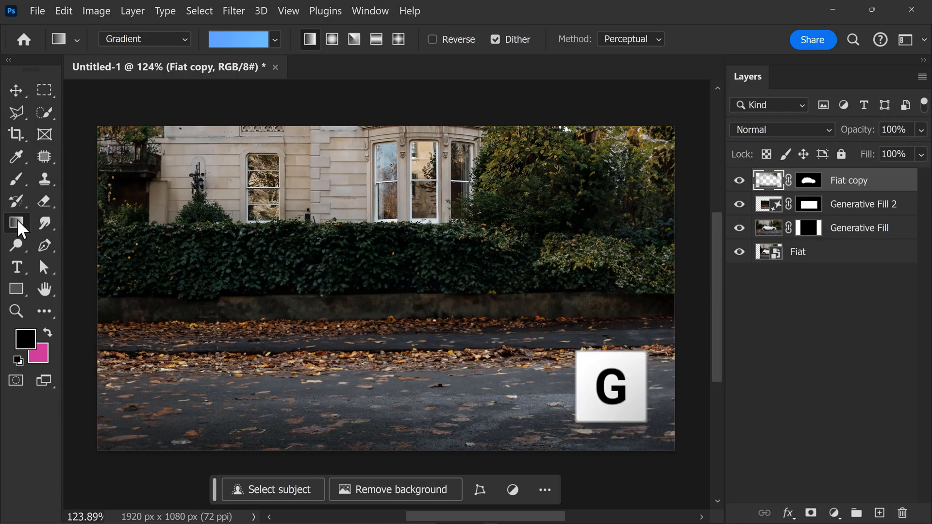
- Drag a blue linear gradient across the street image and commit Gradient Fill 1
drag(236, 283, 289, 282)
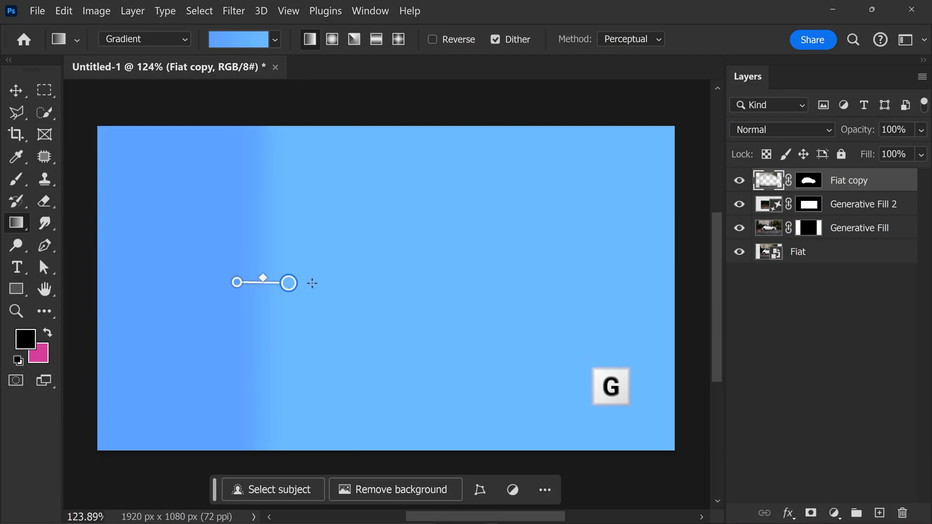
drag(288, 283, 597, 284)
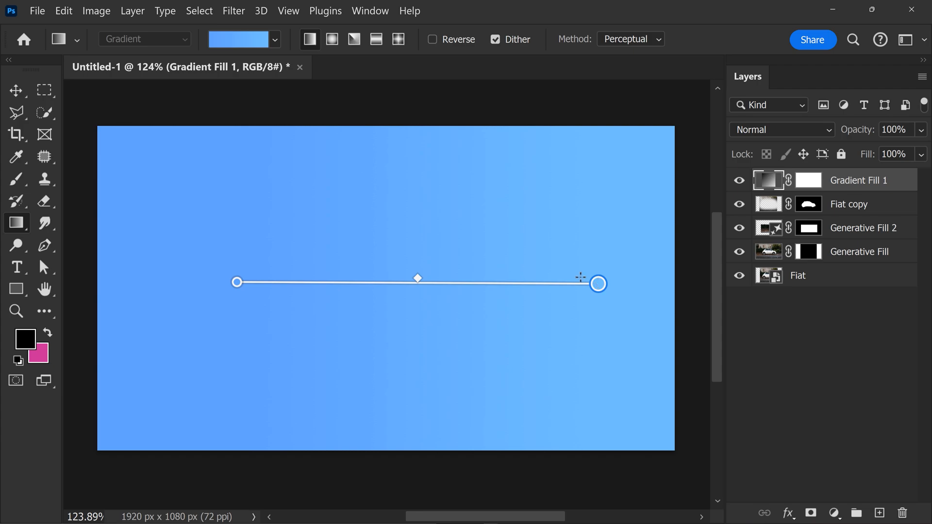
click(274, 39)
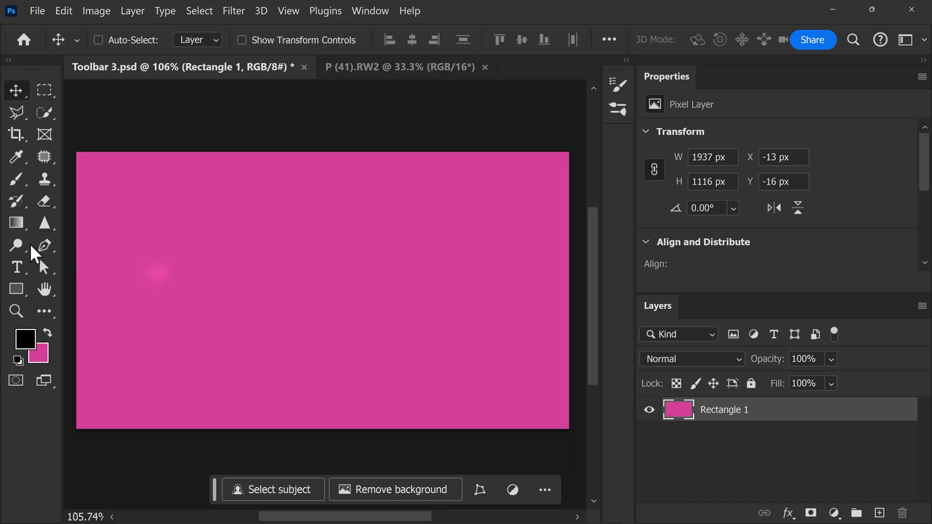
- Brush a blur stroke across the pink Rectangle 1 layer
drag(225, 250, 382, 249)
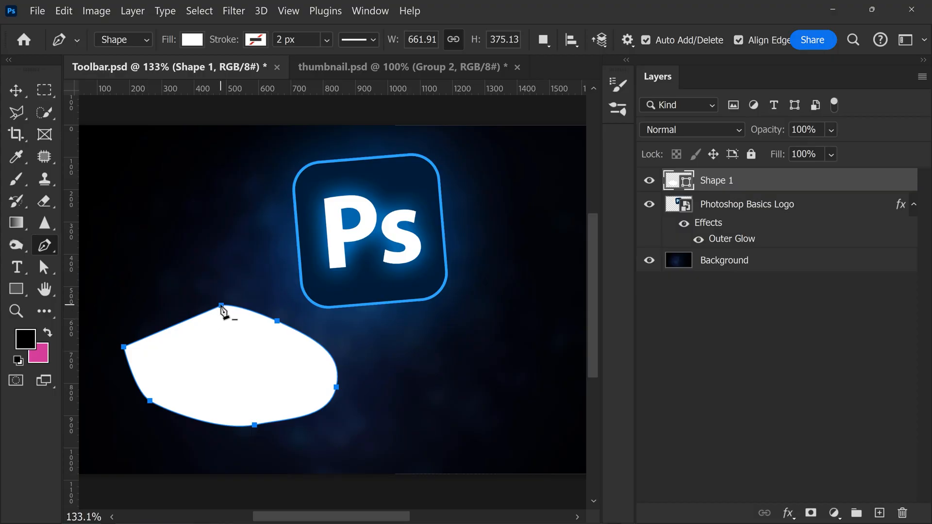
- Pull Shape 1's top edge inward and Alt-drag anchor handles into a smooth dip
drag(225, 304, 238, 304)
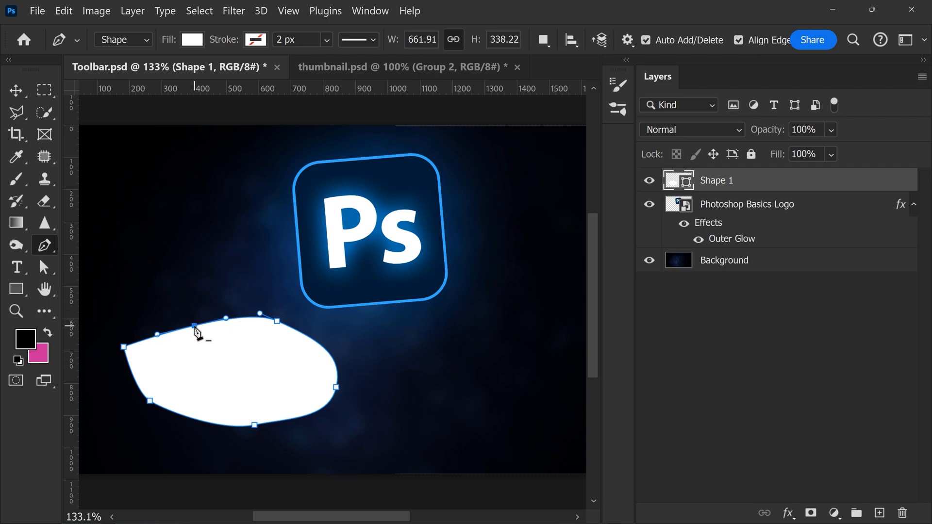
key(alt)
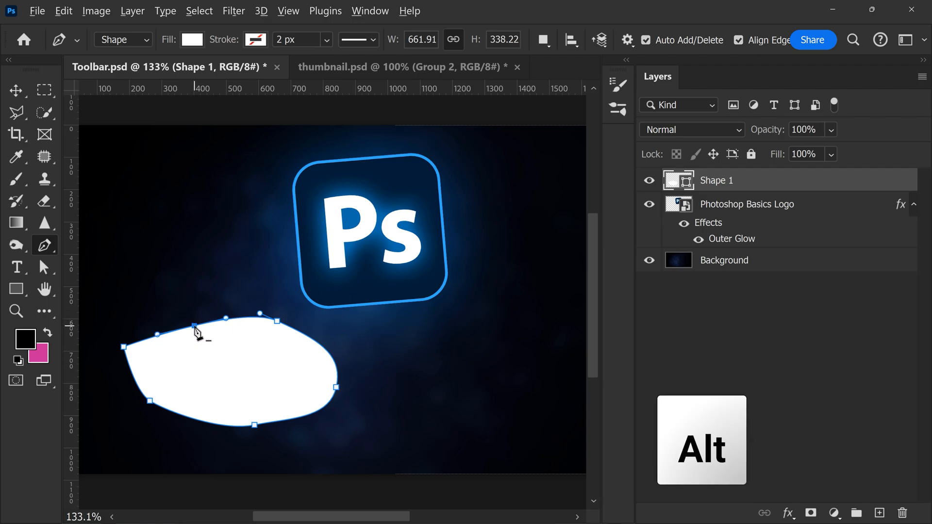
drag(199, 333, 189, 289)
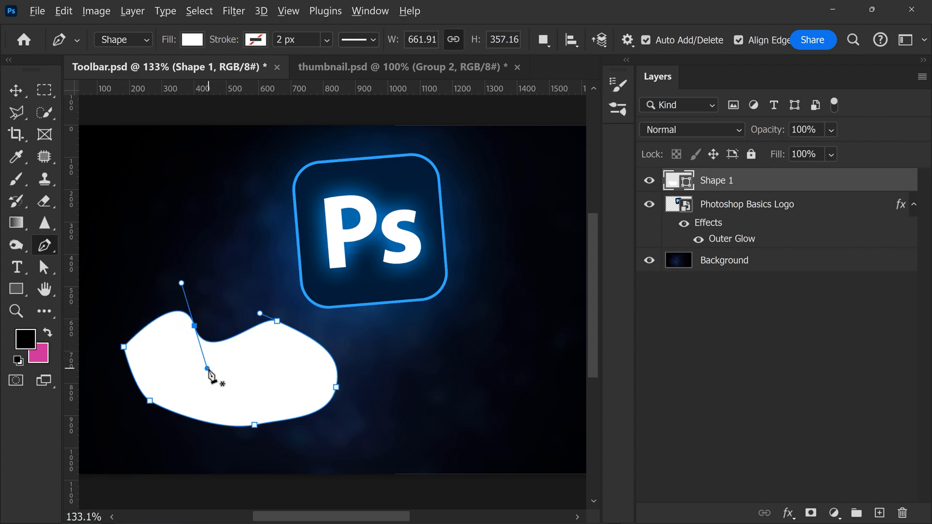
drag(211, 376, 196, 385)
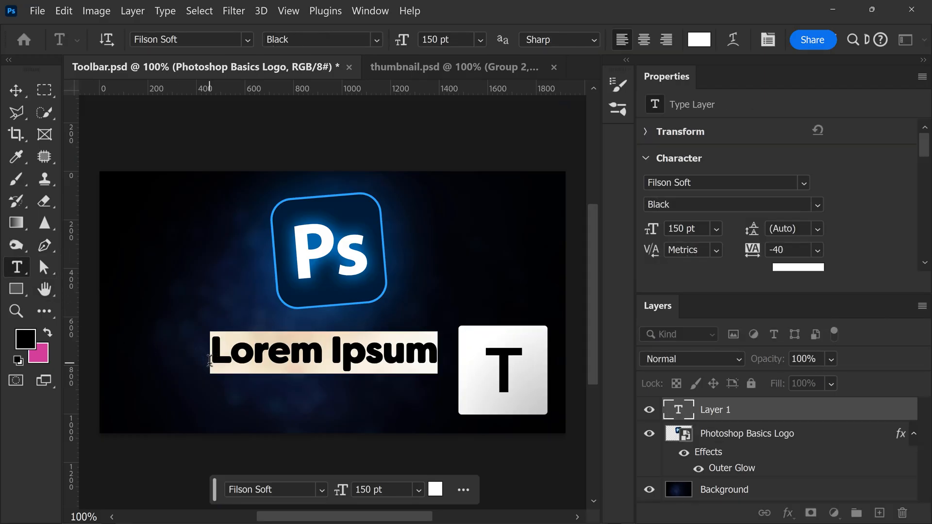
- Type PHOTOSHOP in place of the Lorem Ipsum text and move the droplet path
text(PHOTOSHOP)
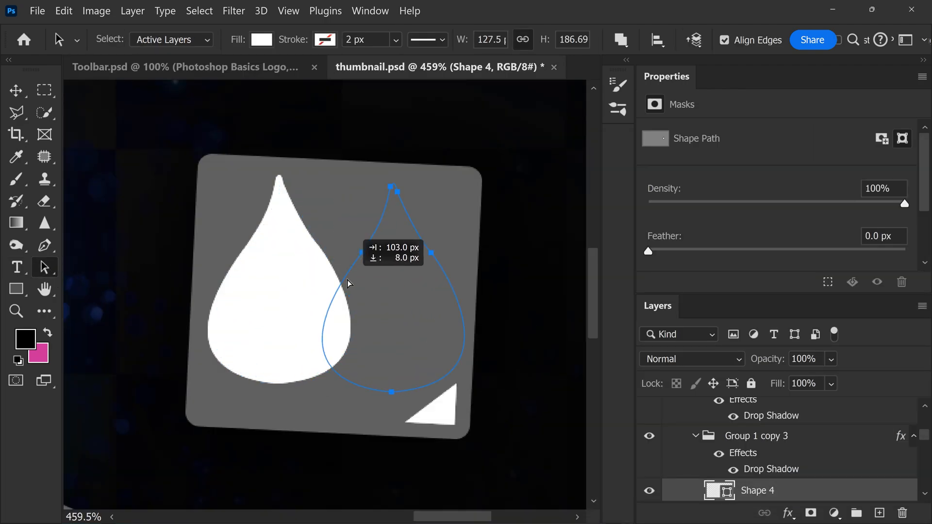
click(44, 267)
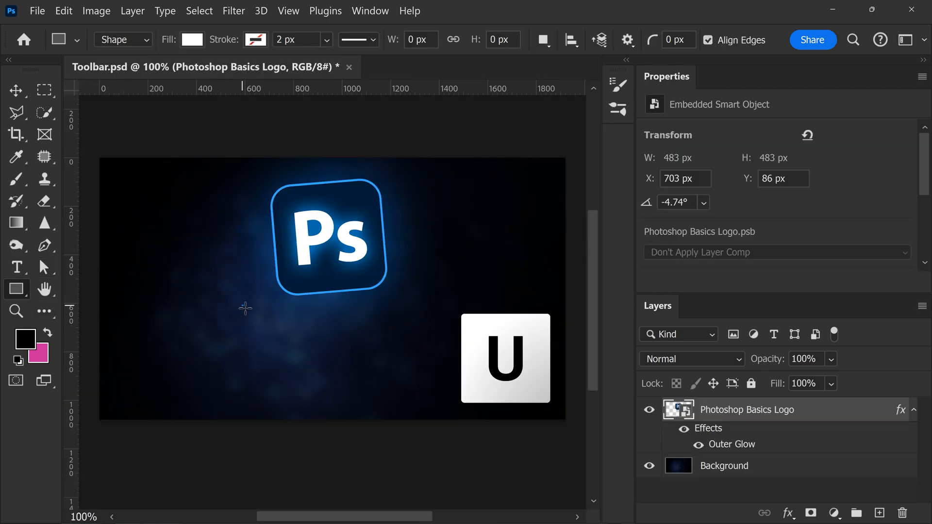
- Draw a rounded white rectangle below the logo, then remove it and centre the logo
drag(244, 308, 417, 385)
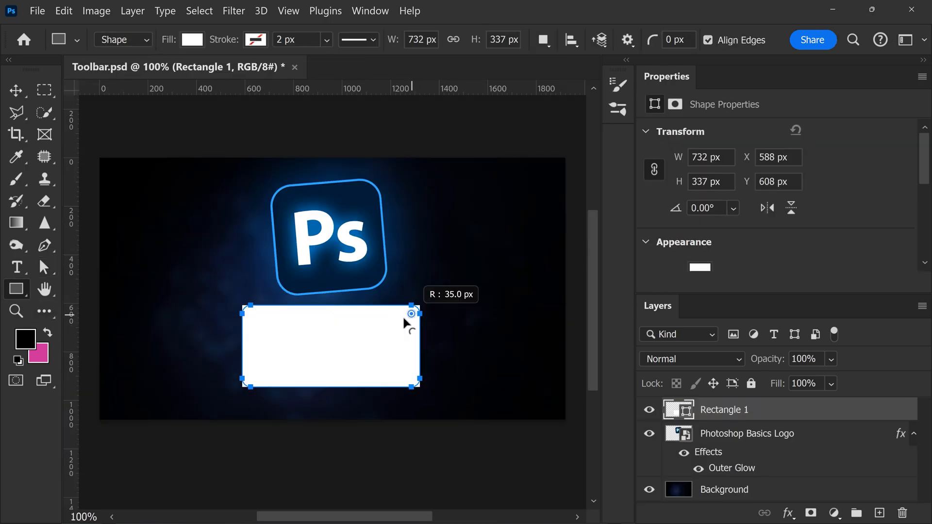
drag(410, 313, 407, 320)
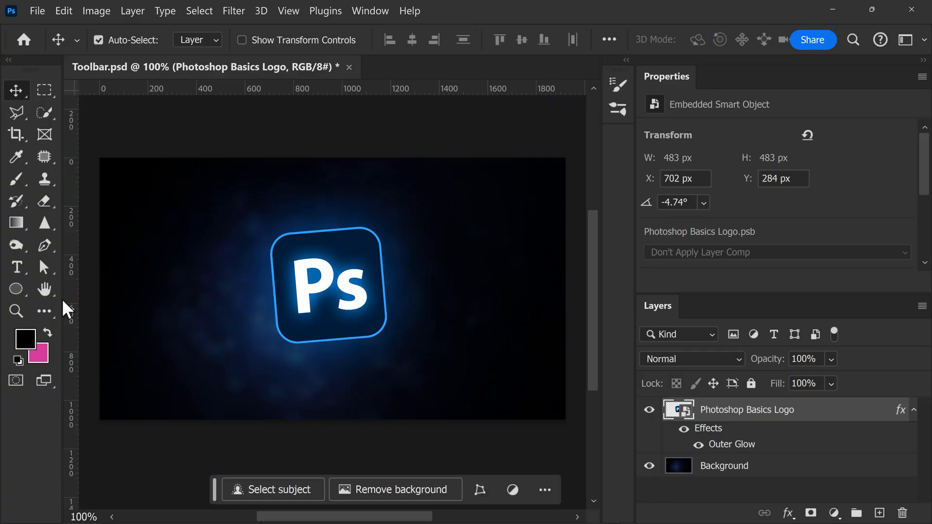
click(44, 289)
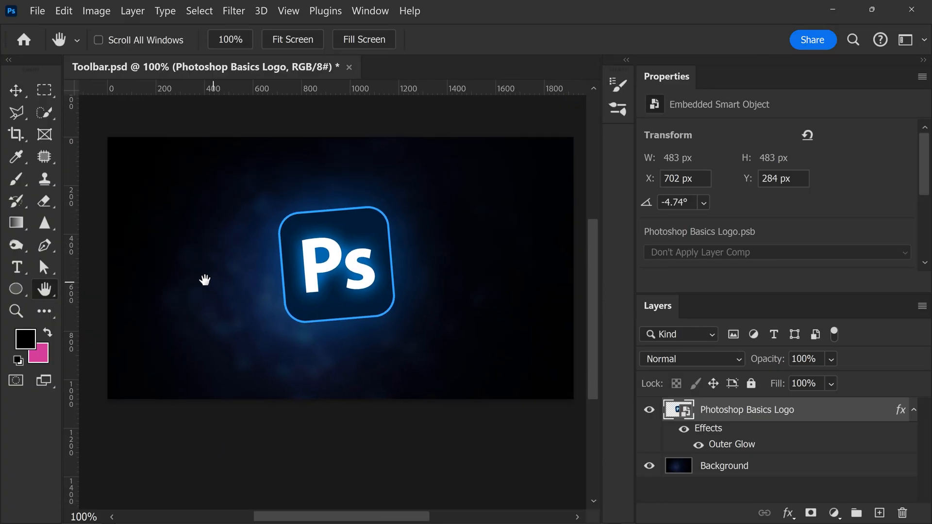